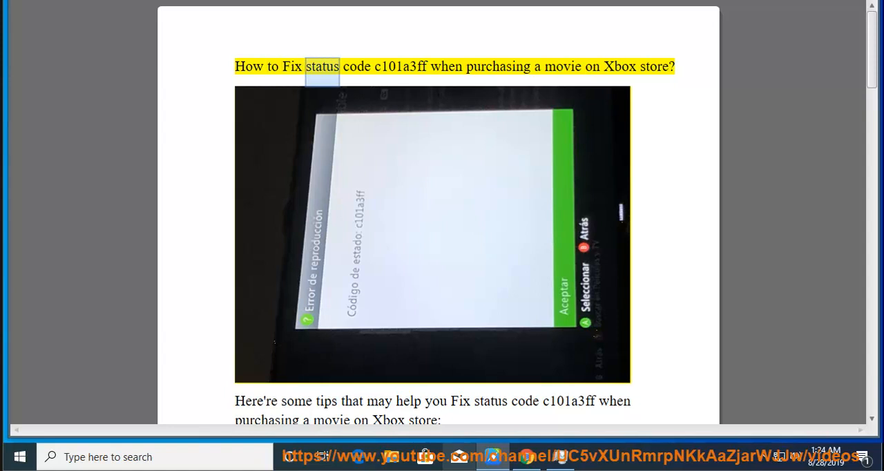
Start Read Aloud and follow it through the title, introduction and the power-cycle tip.
double_click(497, 66)
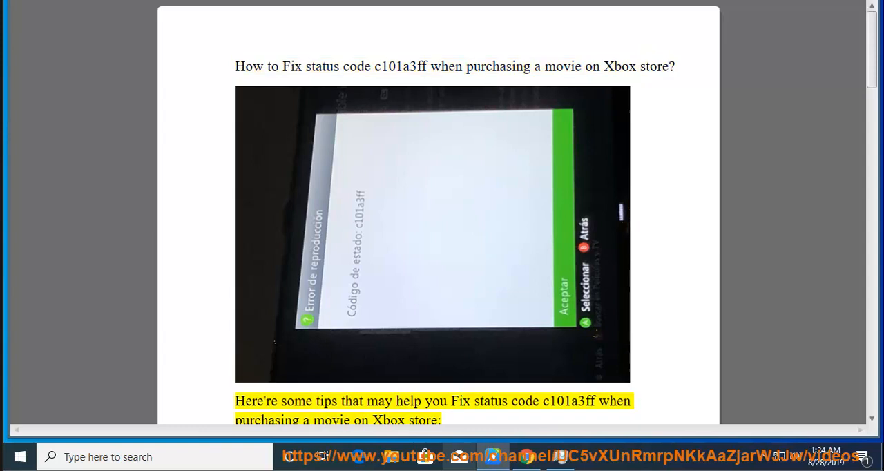
double_click(569, 401)
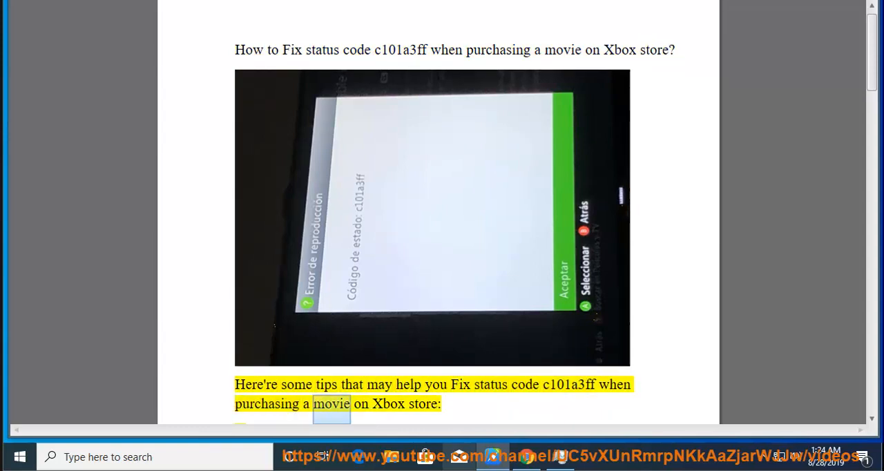
scroll(down, 3)
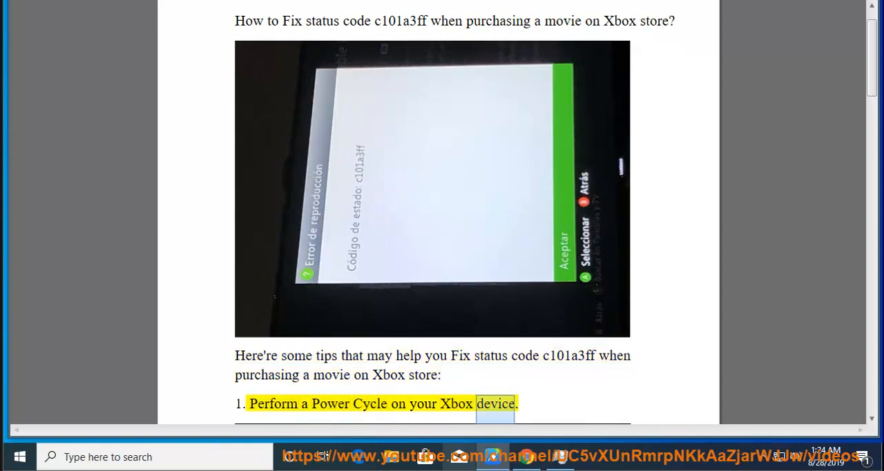
scroll(down, 3)
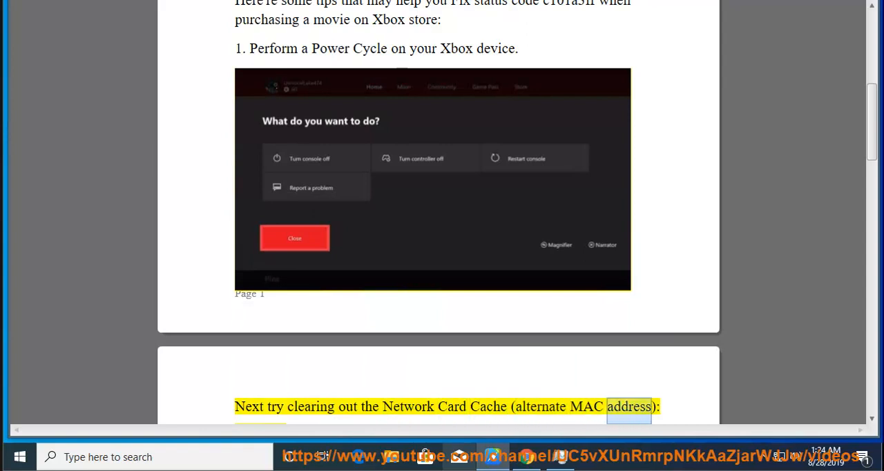
Follow the reading through the Alternate MAC Address steps and Clear and Restart.
scroll(down, 3)
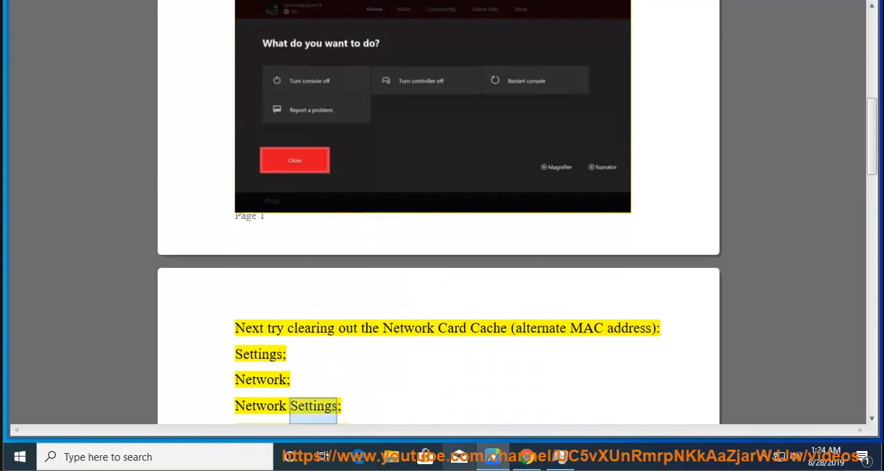
scroll(down, 3)
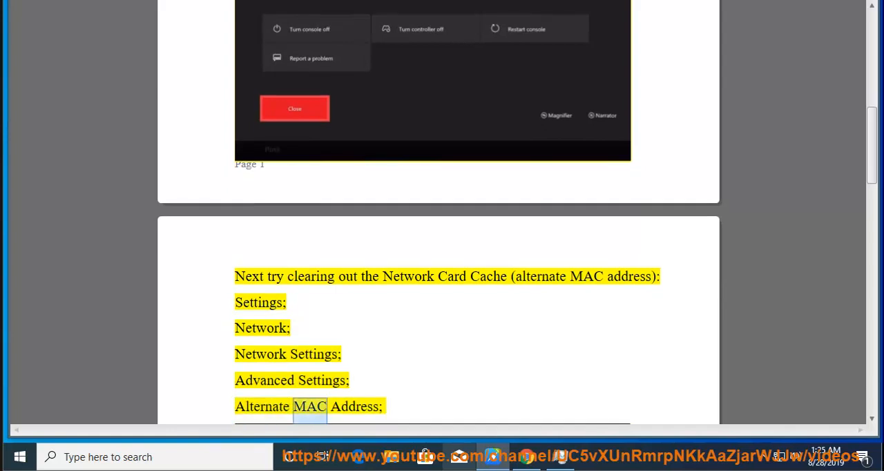
scroll(down, 3)
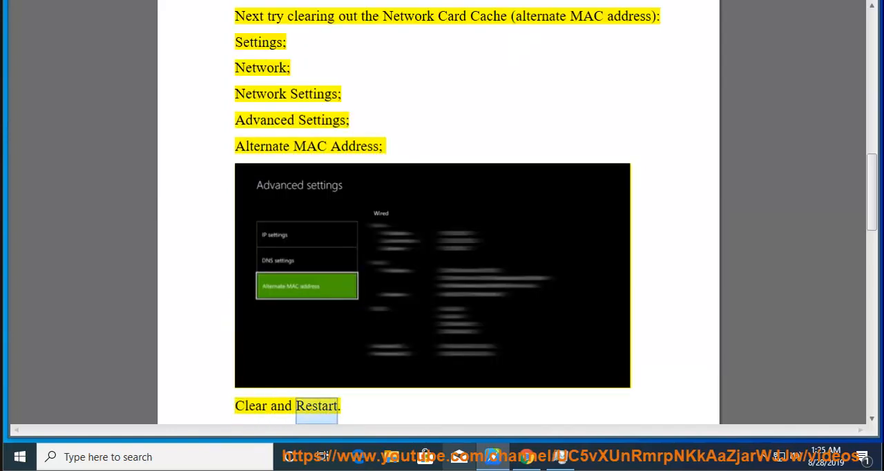
scroll(down, 3)
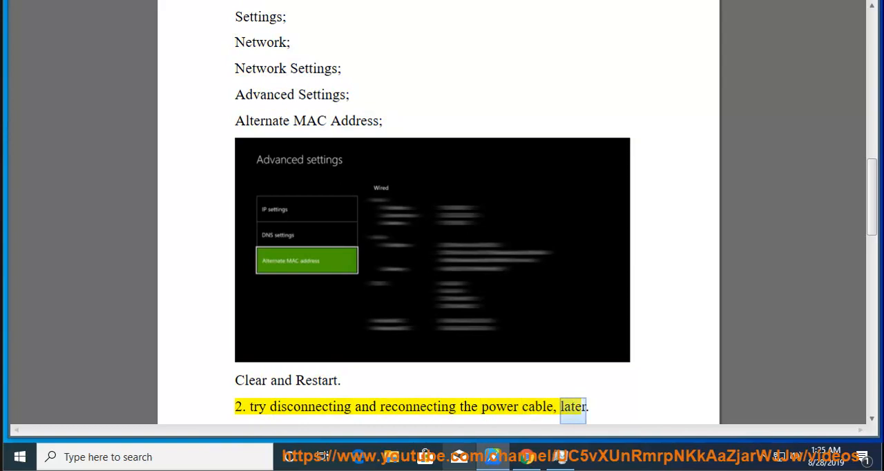
scroll(down, 3)
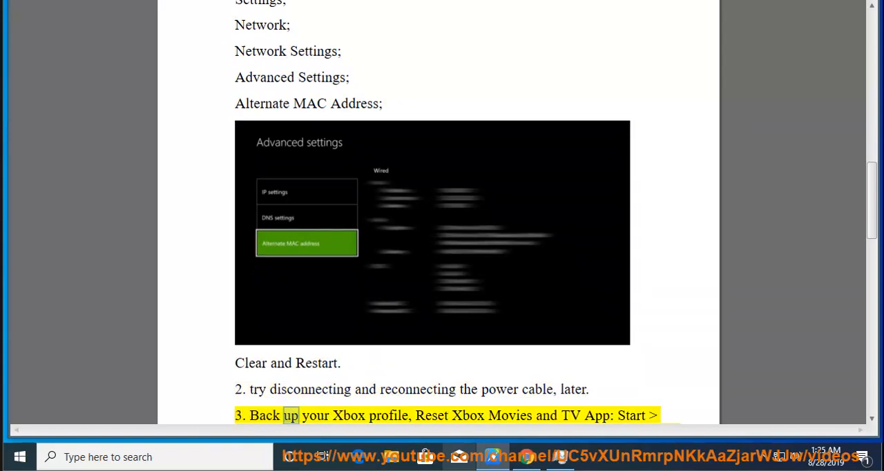
Follow the reading through tips 2, 3 and 4: power cable, Movies and TV reset, purchasing issues.
double_click(510, 414)
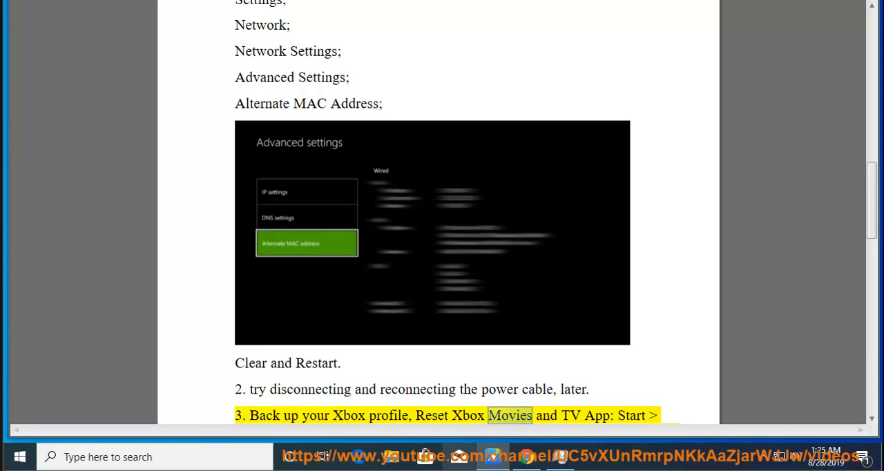
scroll(down, 3)
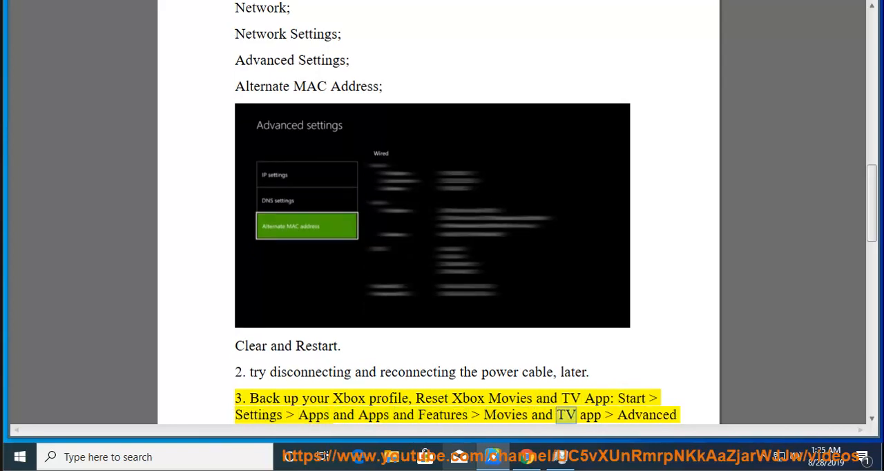
scroll(down, 3)
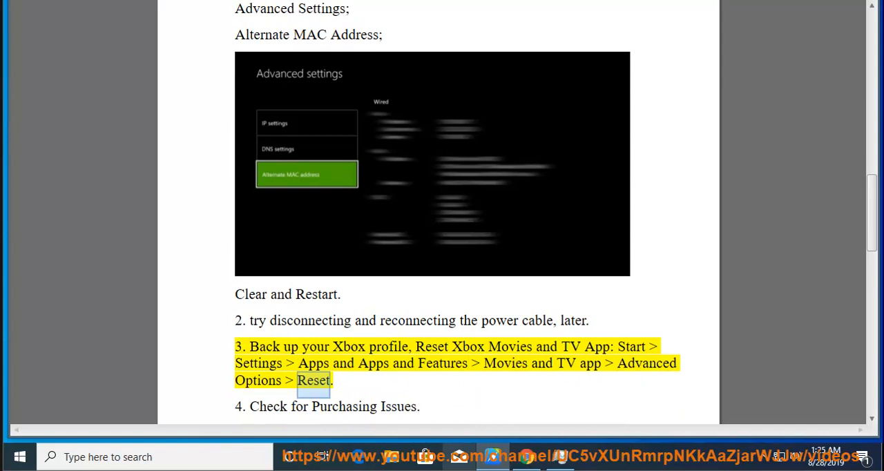
scroll(down, 3)
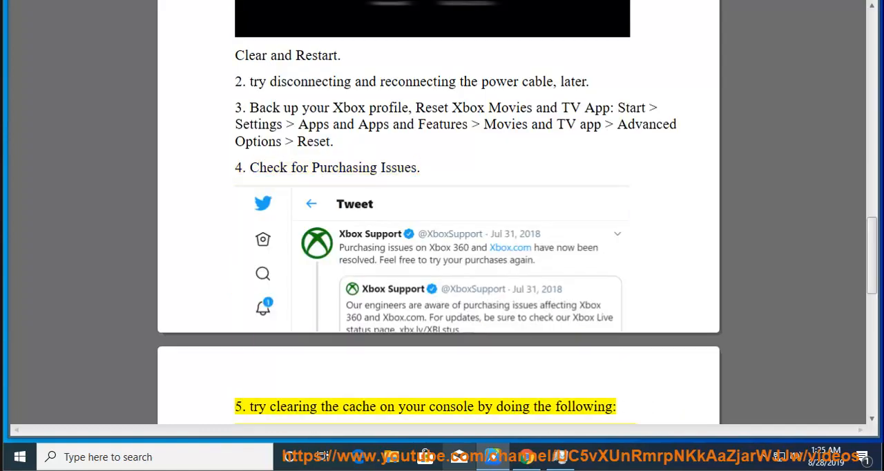
Follow tip 5's first steps: Guide button, System Settings, Storage.
double_click(584, 406)
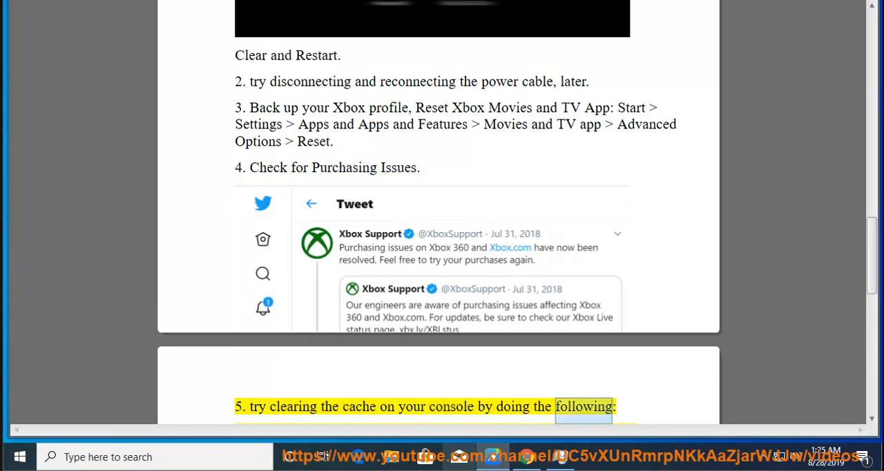
scroll(down, 3)
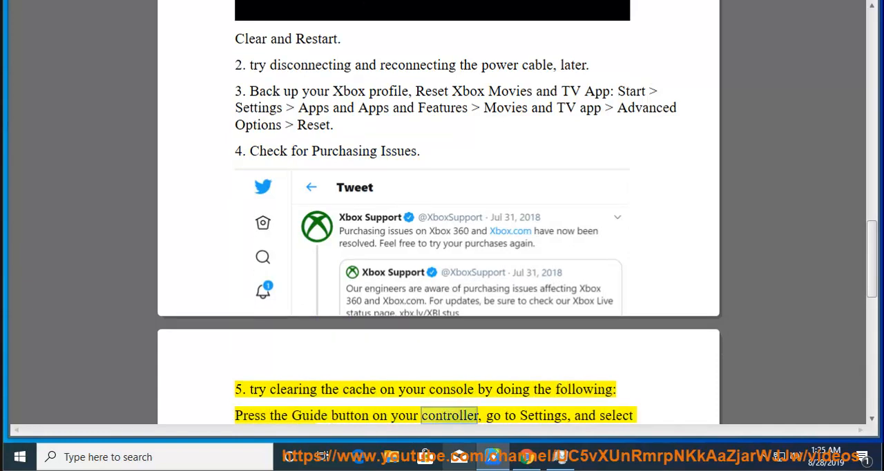
scroll(down, 3)
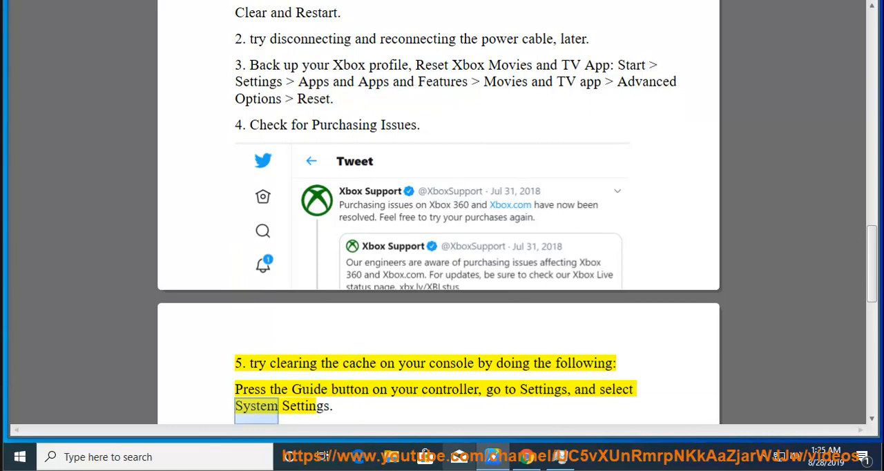
scroll(down, 3)
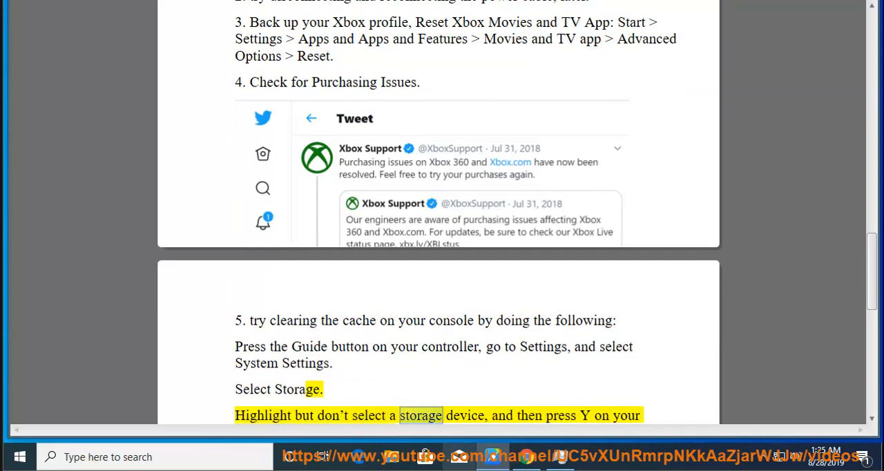
Follow the remaining steps through Device Options and Clear System Cache to storage maintenance.
scroll(down, 3)
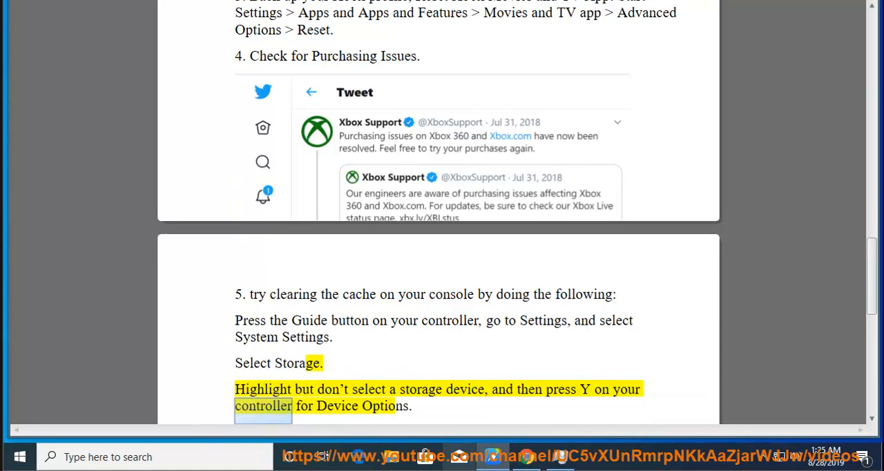
scroll(down, 3)
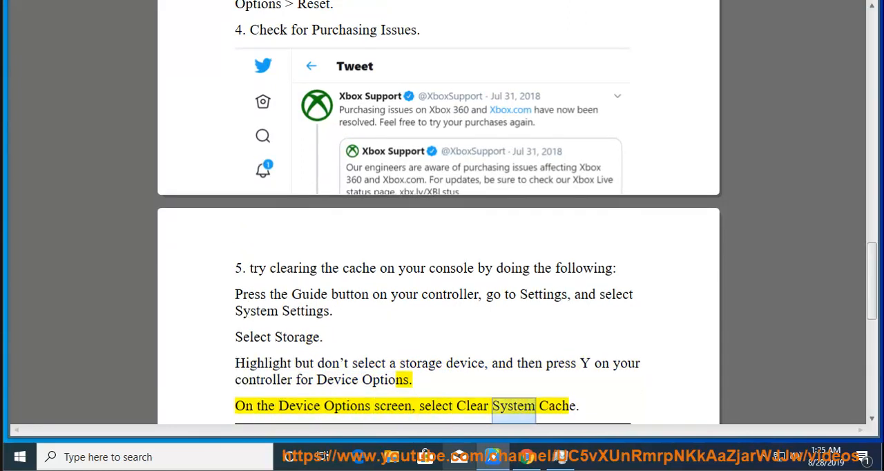
scroll(down, 3)
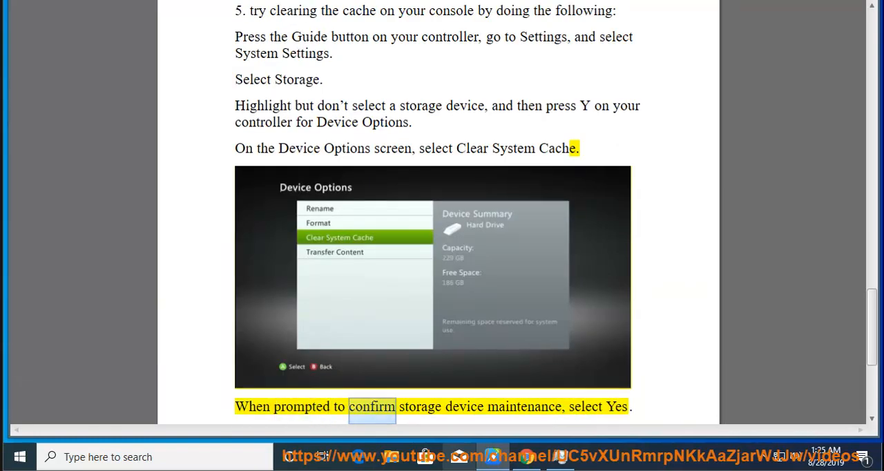
scroll(down, 3)
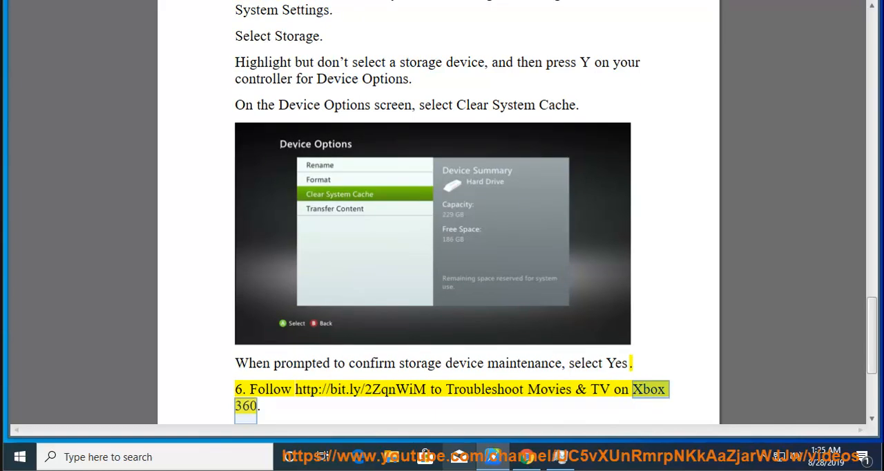
Follow the reading through tip 6's troubleshooting link and tip 7 on the Microsoft account.
scroll(down, 3)
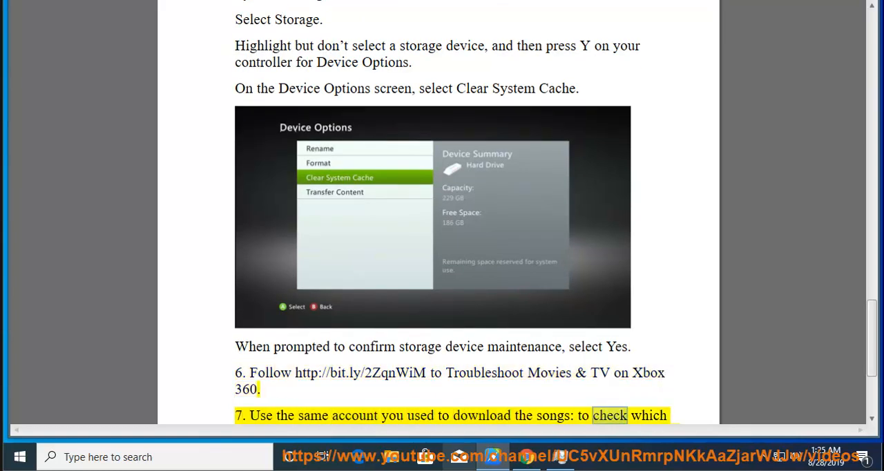
scroll(down, 3)
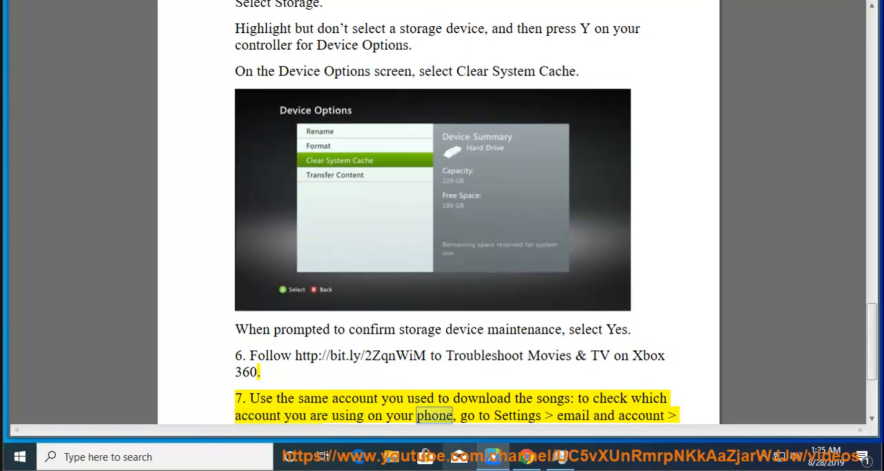
scroll(down, 3)
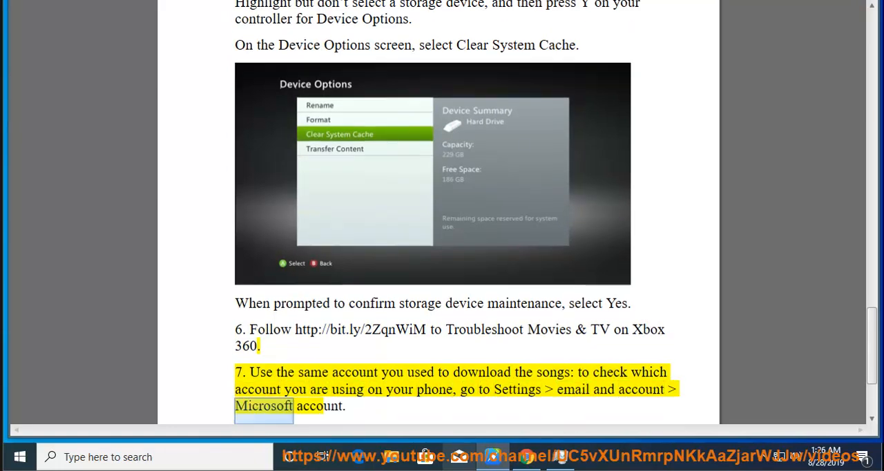